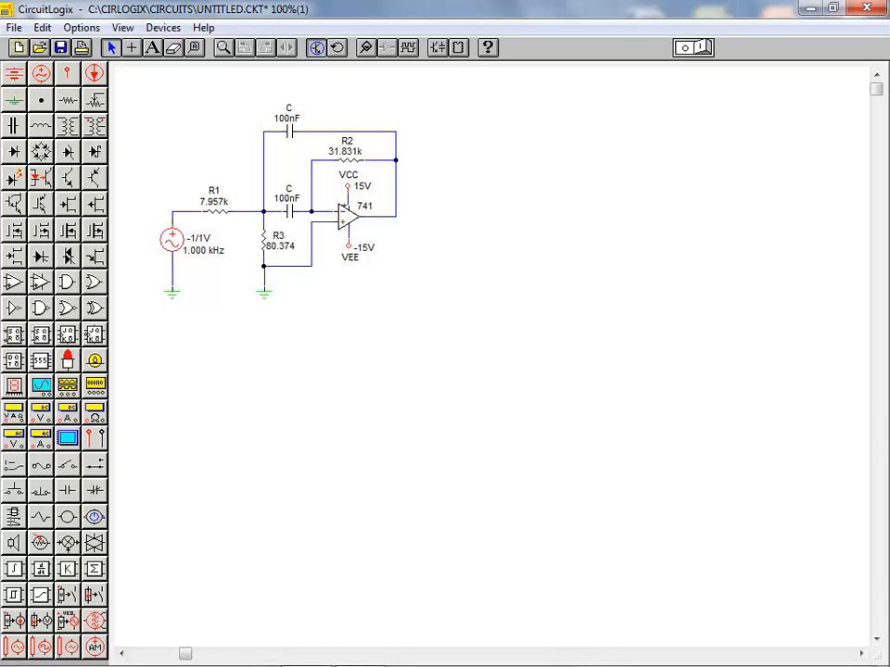
Bring up the Analog Analyses settings from the Options menu.
{"action": "left_click", "coordinate": [365, 47]}
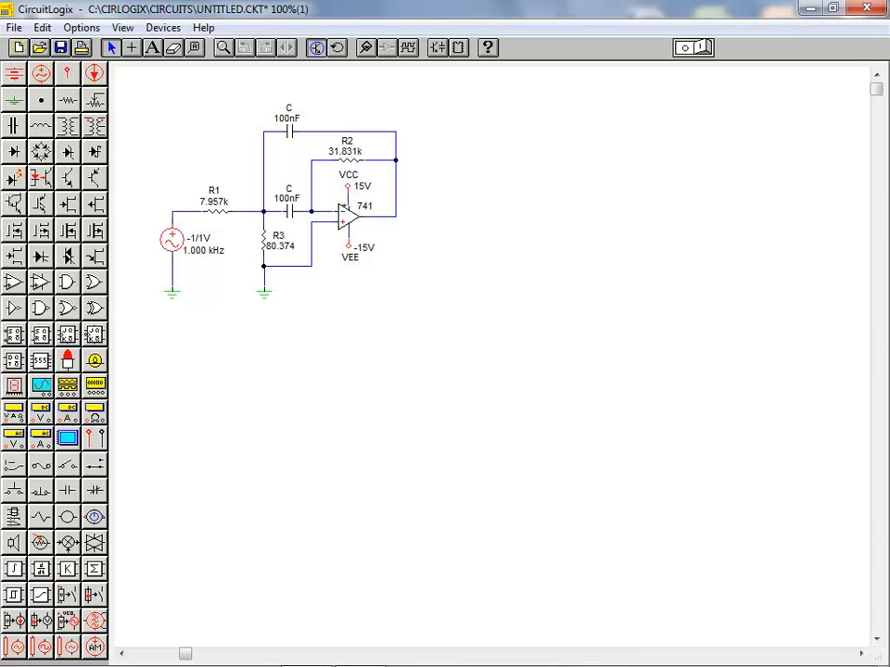
{"action": "left_click", "coordinate": [81, 27]}
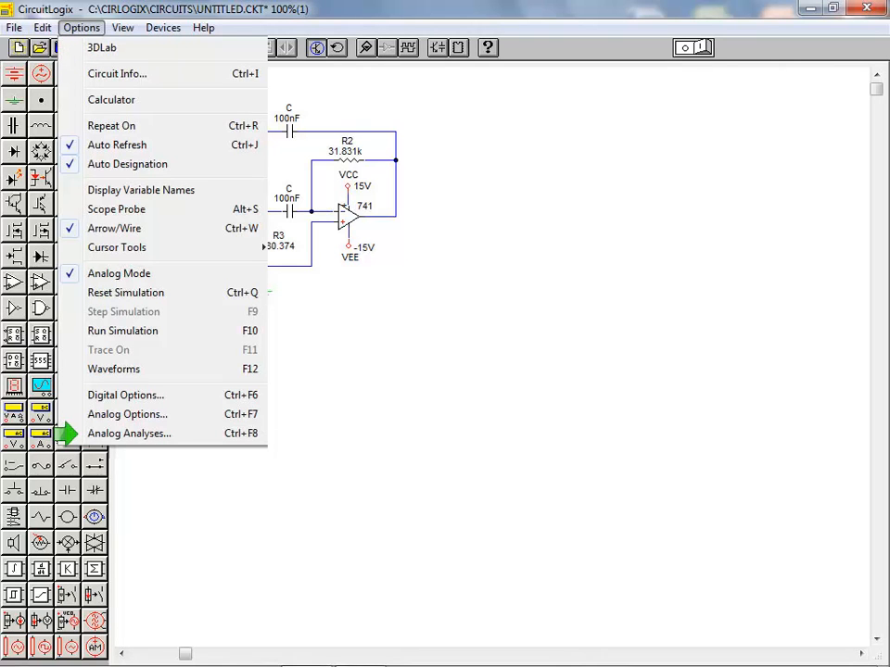
{"action": "mouse_move", "coordinate": [128, 434]}
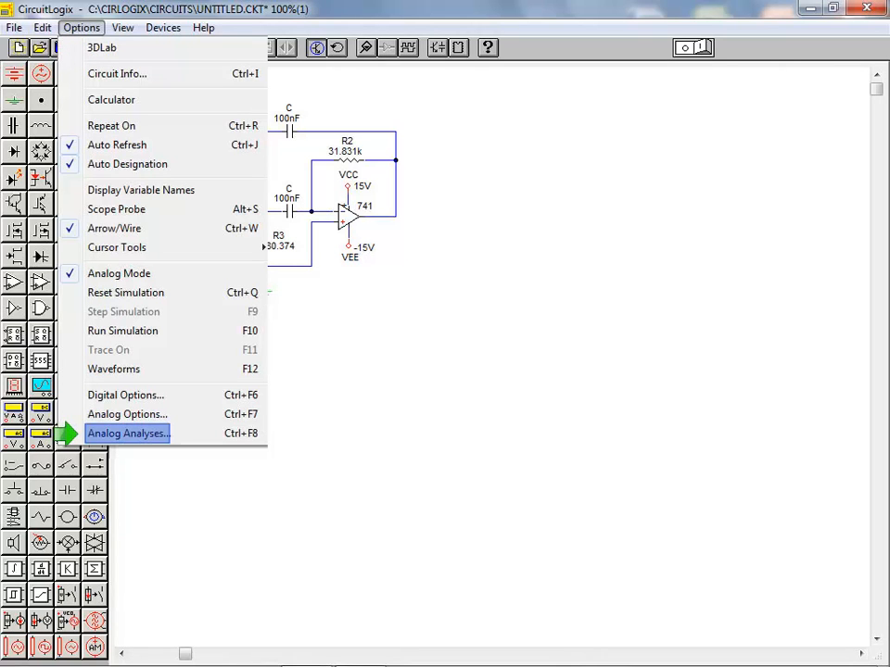
{"action": "left_click", "coordinate": [128, 434]}
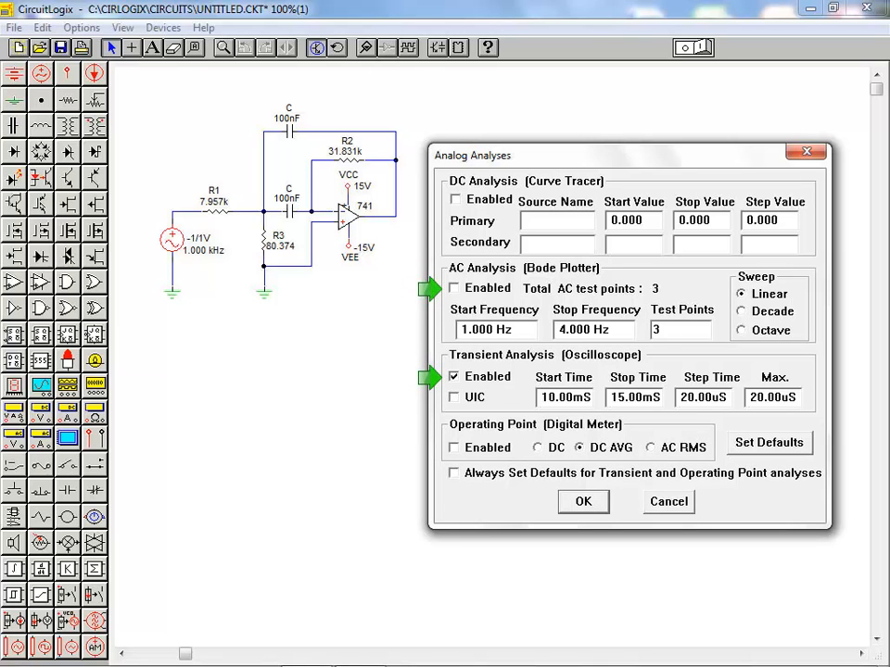
Close the Analog Analyses dialog with OK, leaving the op-amp filter schematic unchanged.
{"action": "left_click", "coordinate": [454, 288]}
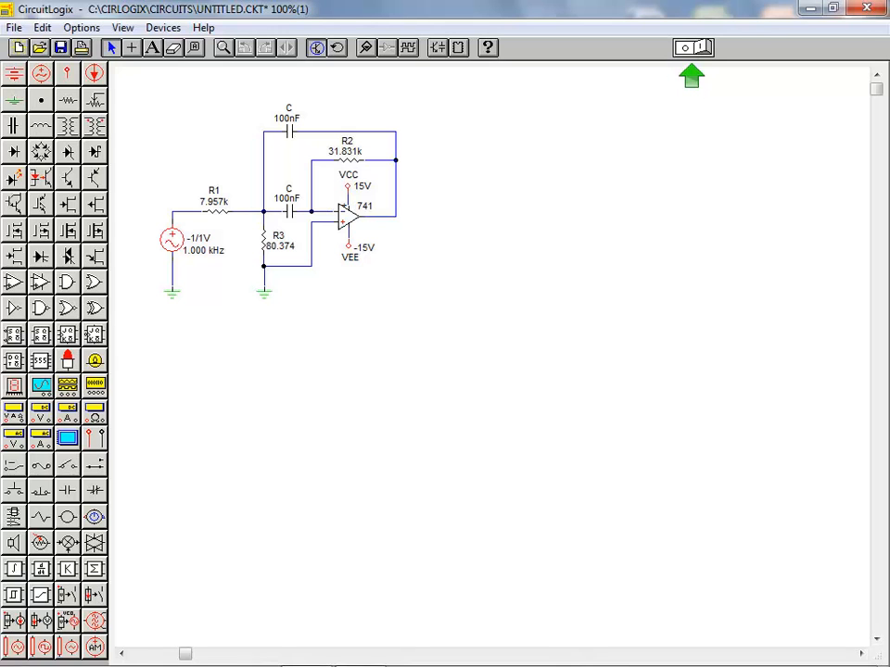
Turn on the simulation toggle to start simulating the filter circuit.
{"action": "left_click", "coordinate": [364, 47]}
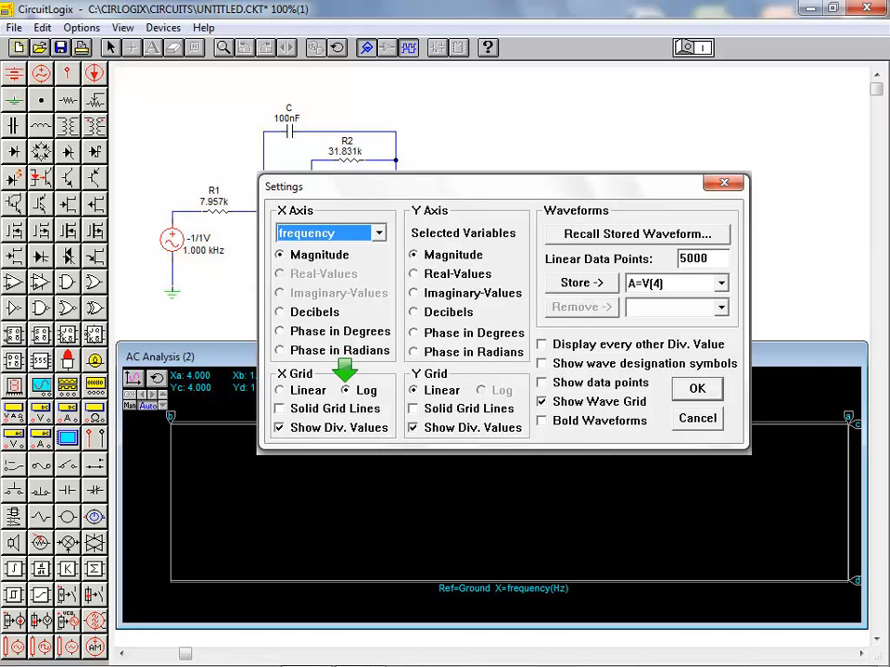
Apply the logarithmic X grid so the AC plot spans 1 Hz to 100 kHz.
{"action": "left_click", "coordinate": [697, 389]}
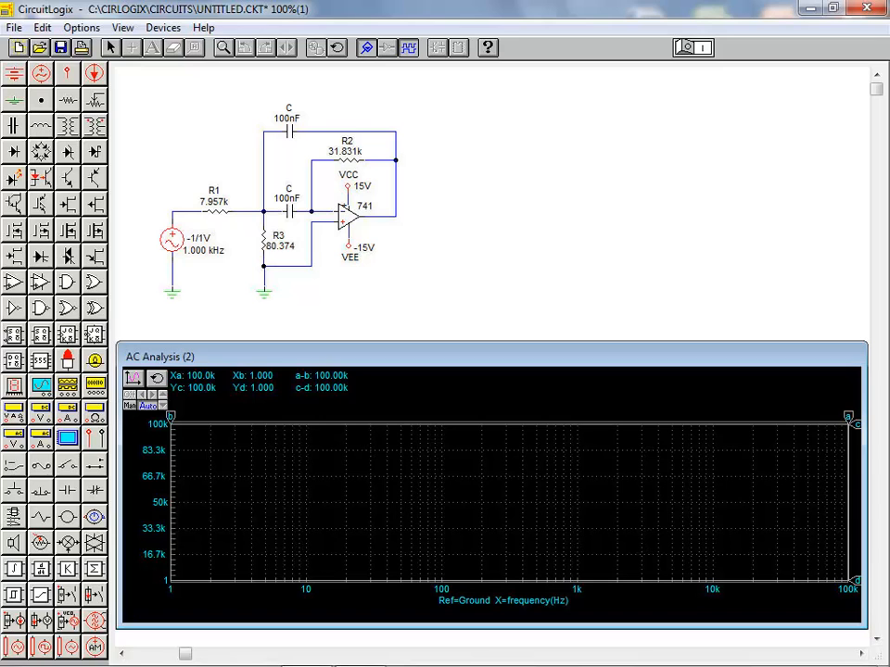
{"action": "mouse_move", "coordinate": [414, 236]}
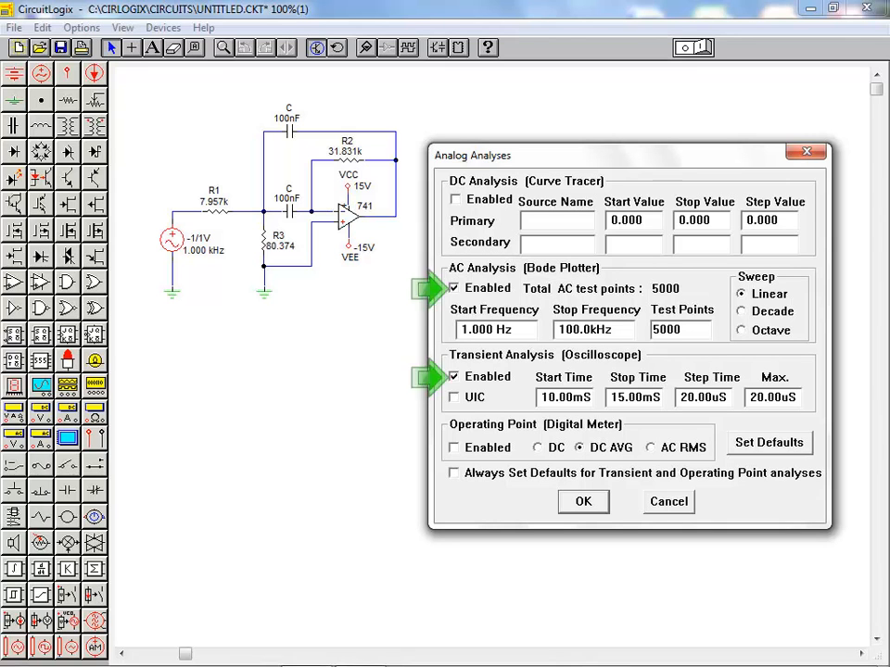
Run the AC (1 Hz–100 kHz, 5000 points) and transient analyses.
{"action": "left_click", "coordinate": [583, 502]}
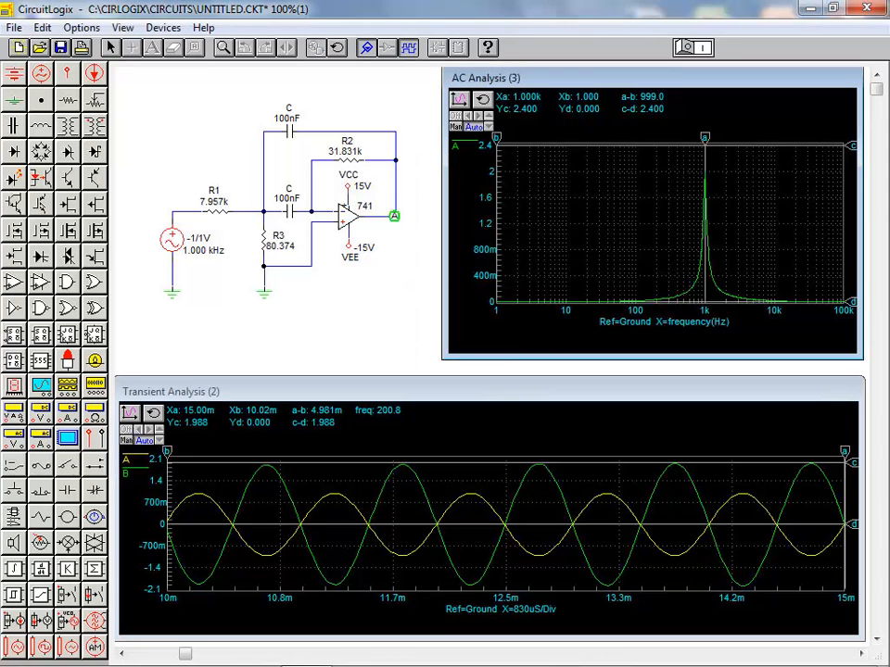